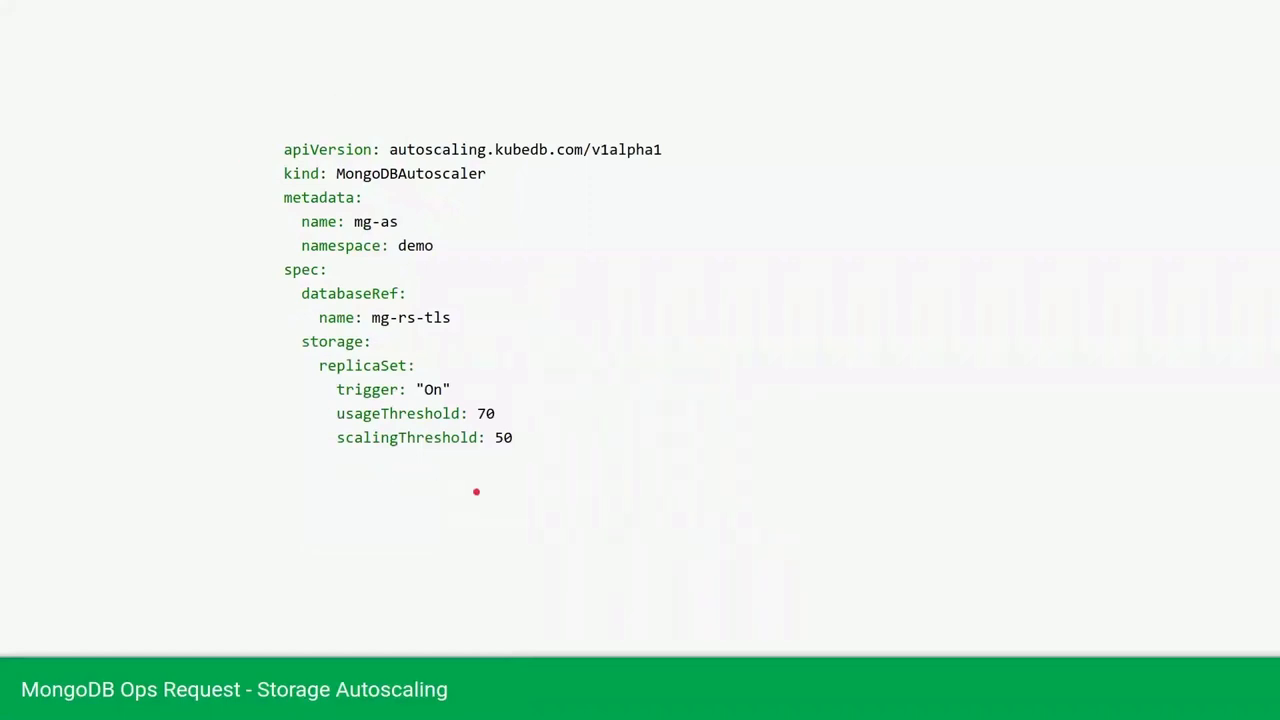
{"action": "mouse_move", "coordinate": [478, 228]}
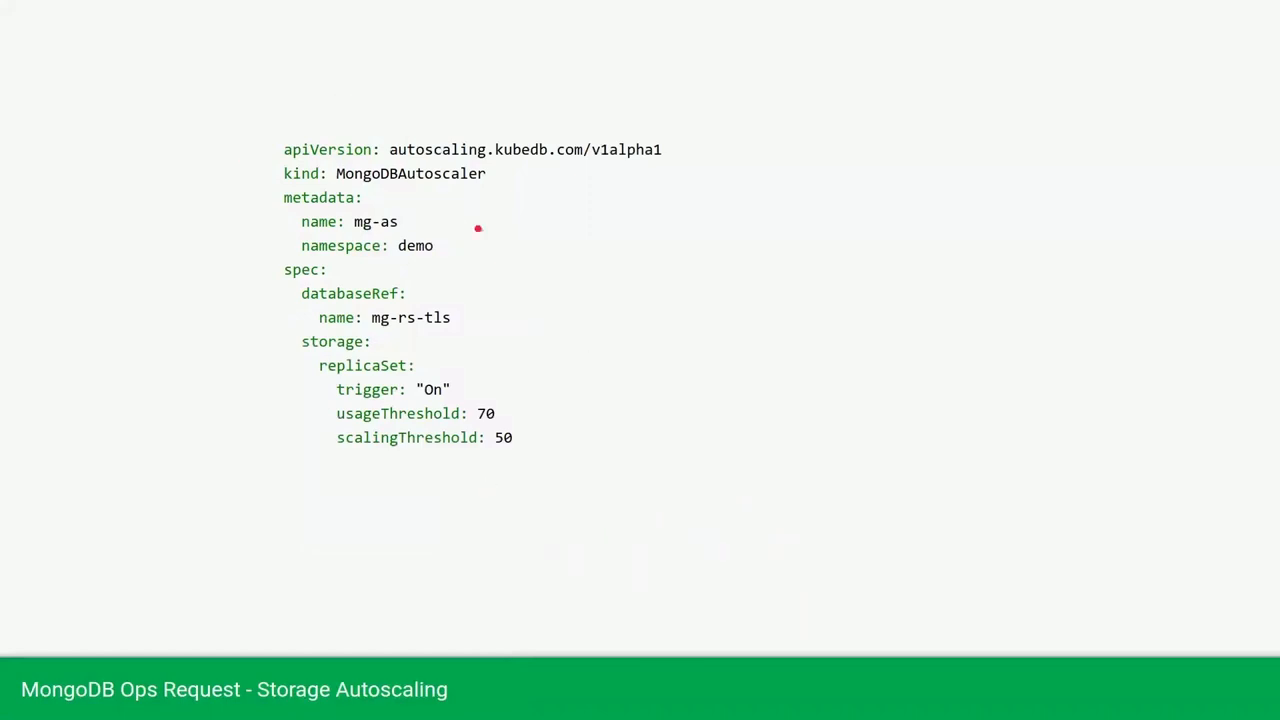
{"action": "mouse_move", "coordinate": [476, 324]}
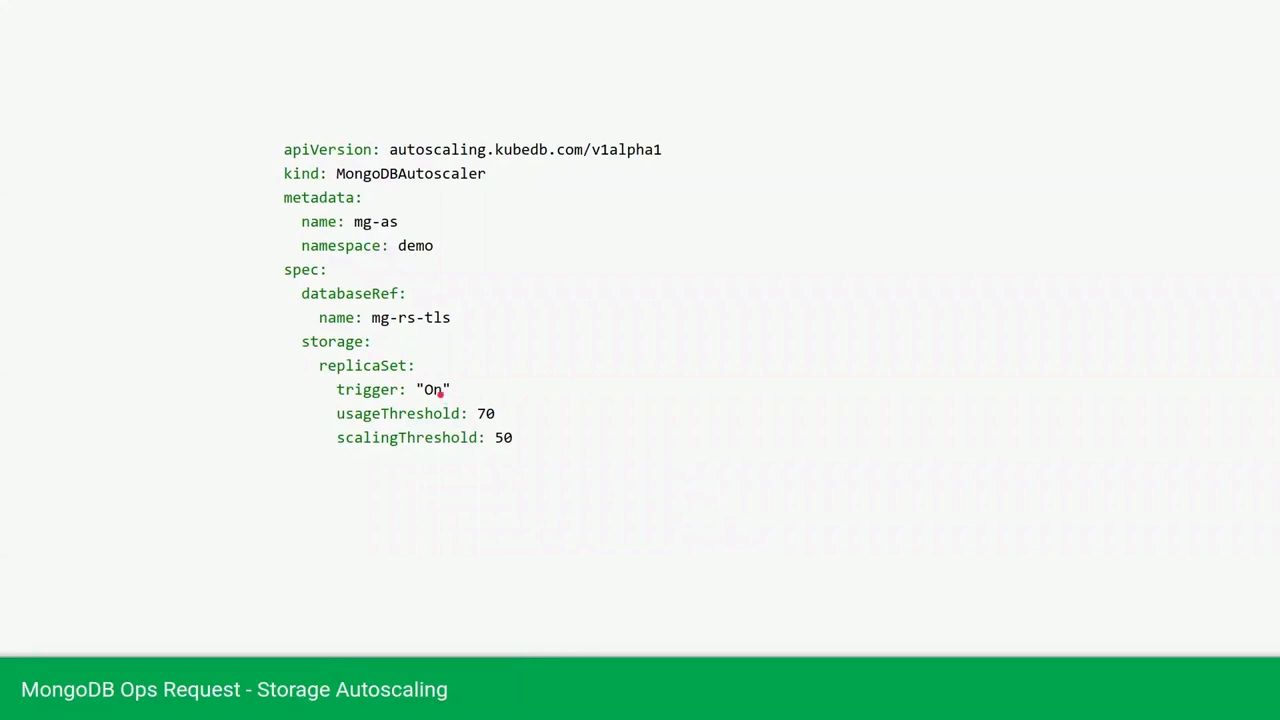
{"action": "mouse_move", "coordinate": [476, 412]}
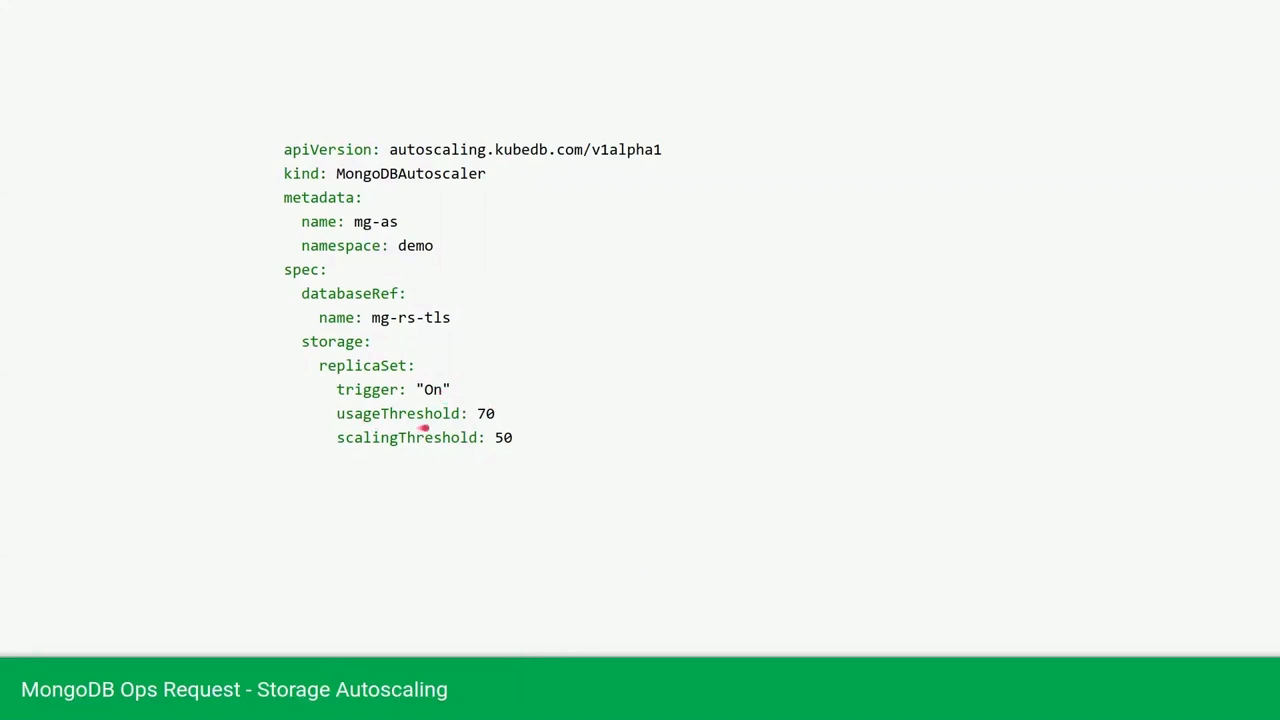
{"action": "mouse_move", "coordinate": [516, 452]}
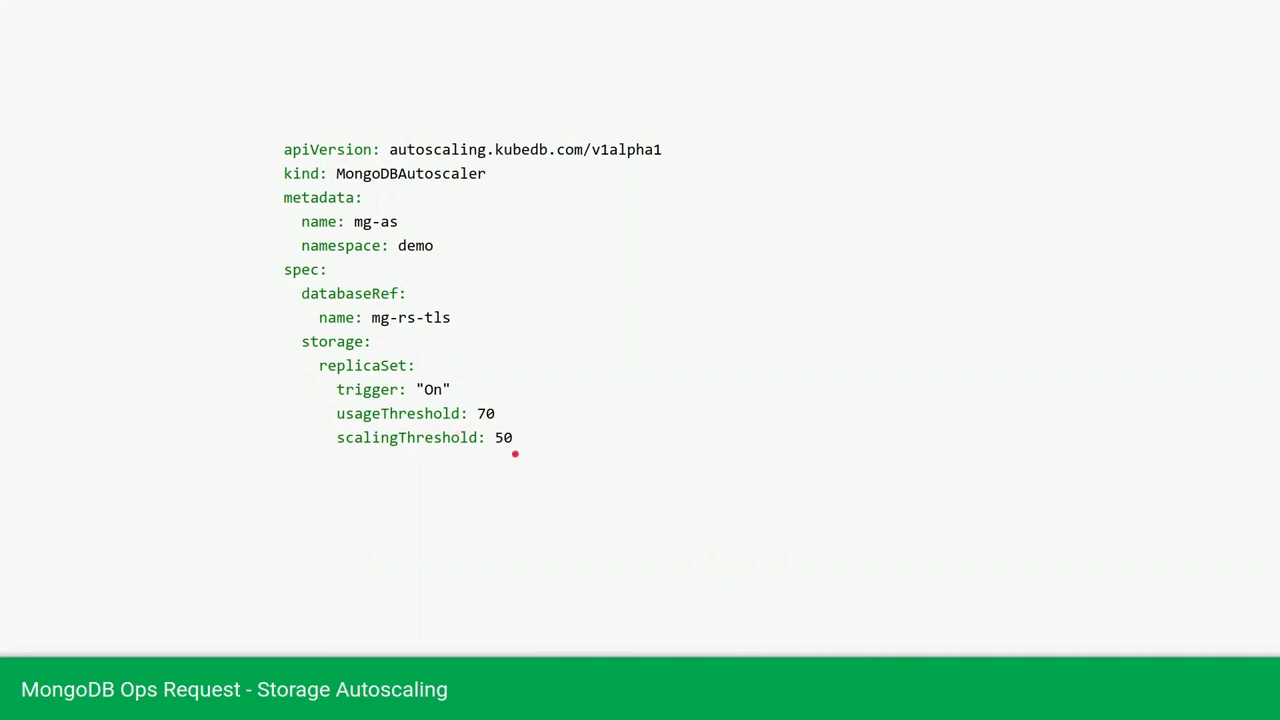
{"action": "mouse_move", "coordinate": [520, 424]}
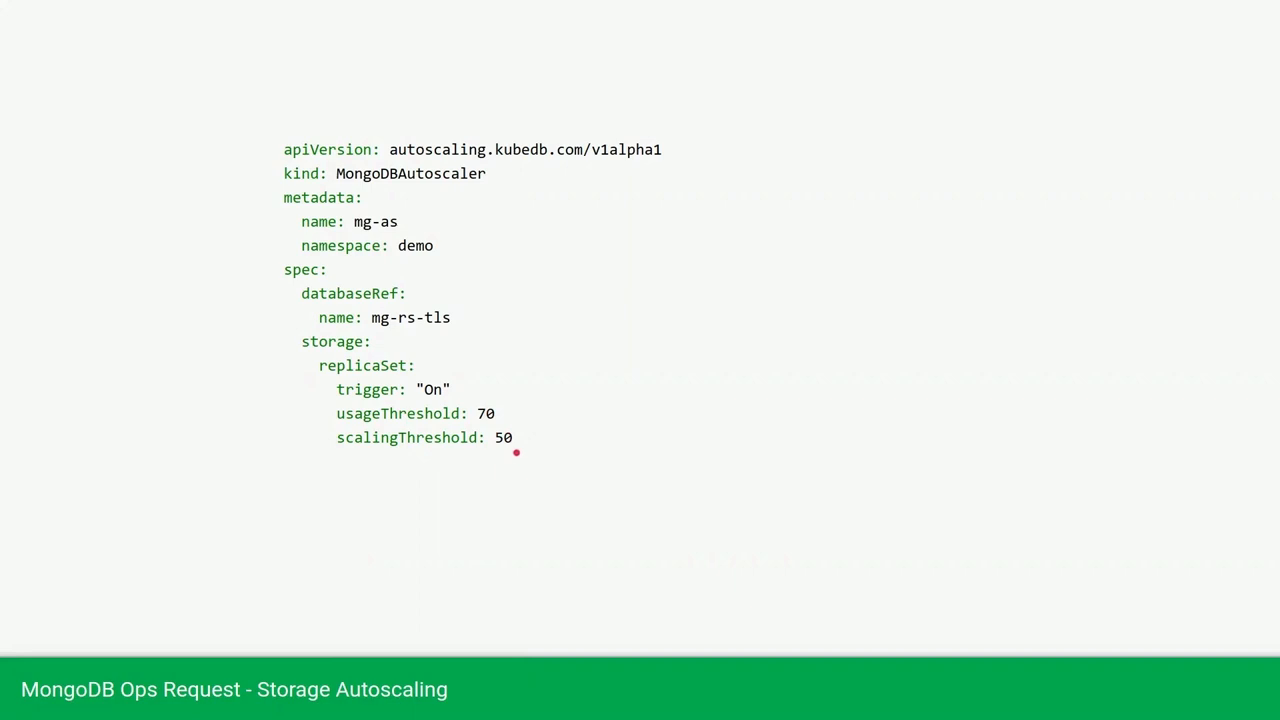
{"action": "mouse_move", "coordinate": [512, 464]}
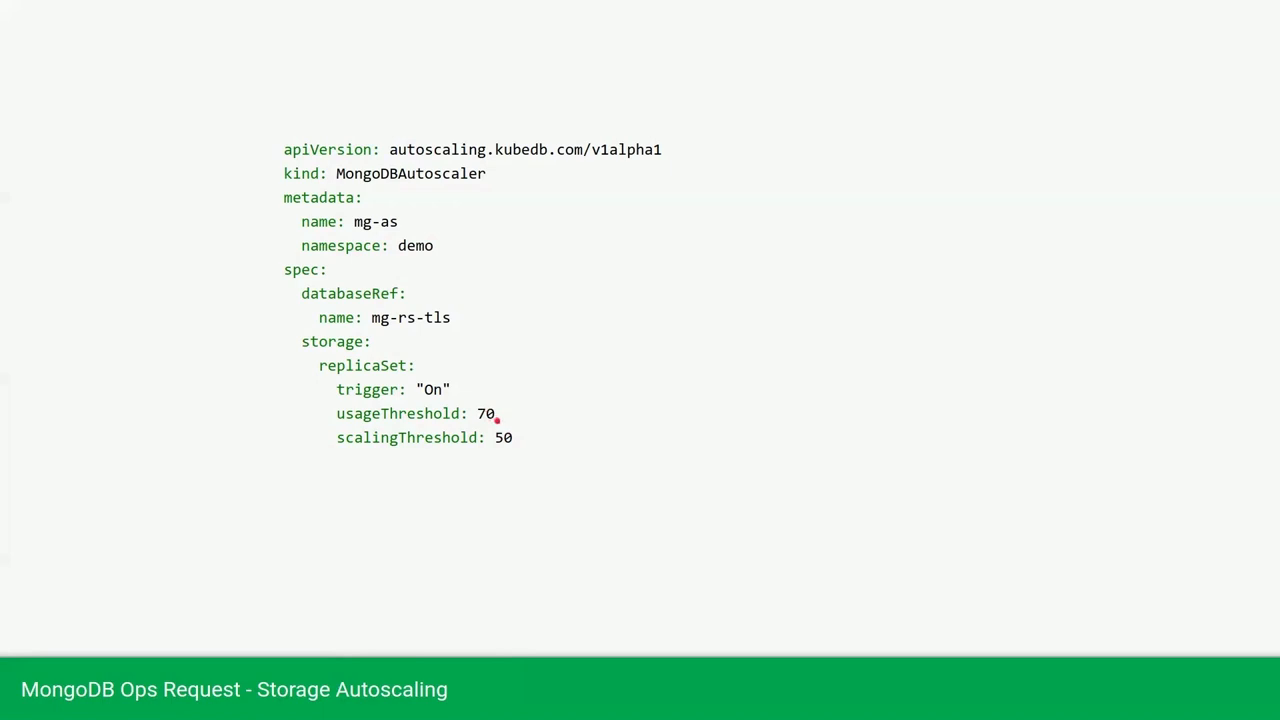
{"action": "mouse_move", "coordinate": [500, 420]}
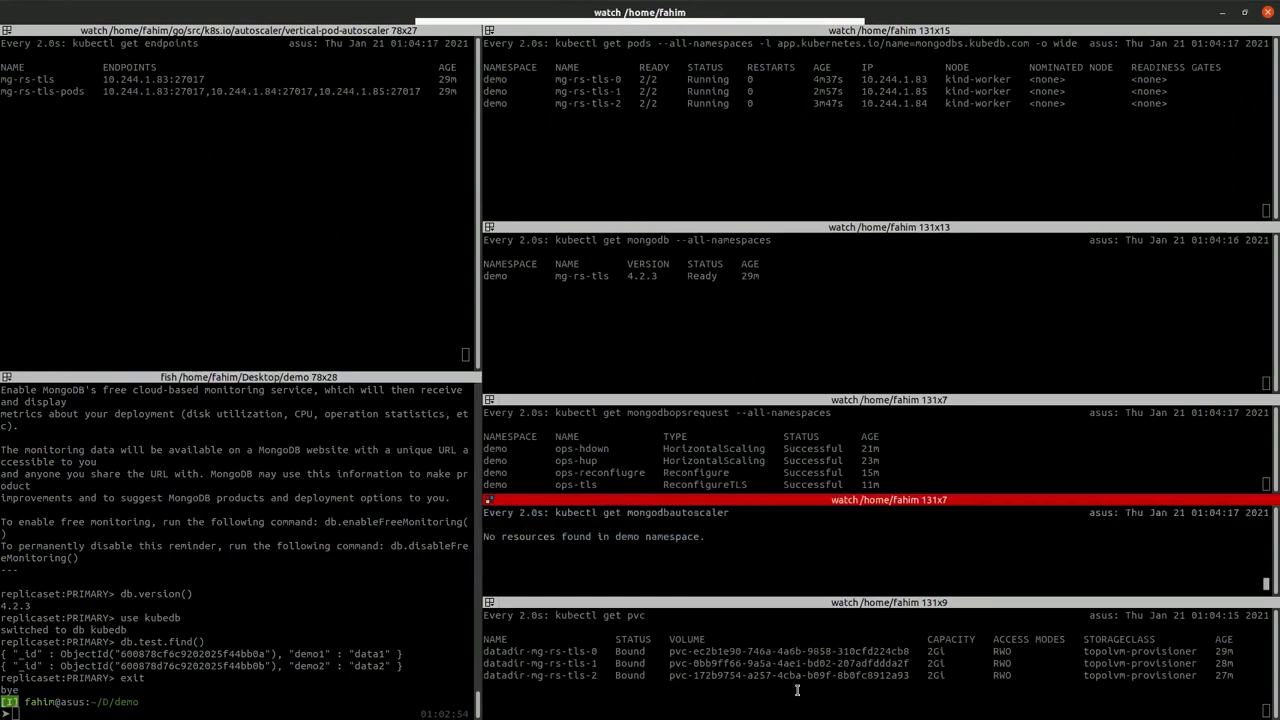
{"action": "mouse_move", "coordinate": [668, 408]}
{"action": "type", "text": "k apply -f autoscaler/mg-autoscaler.yaml"}
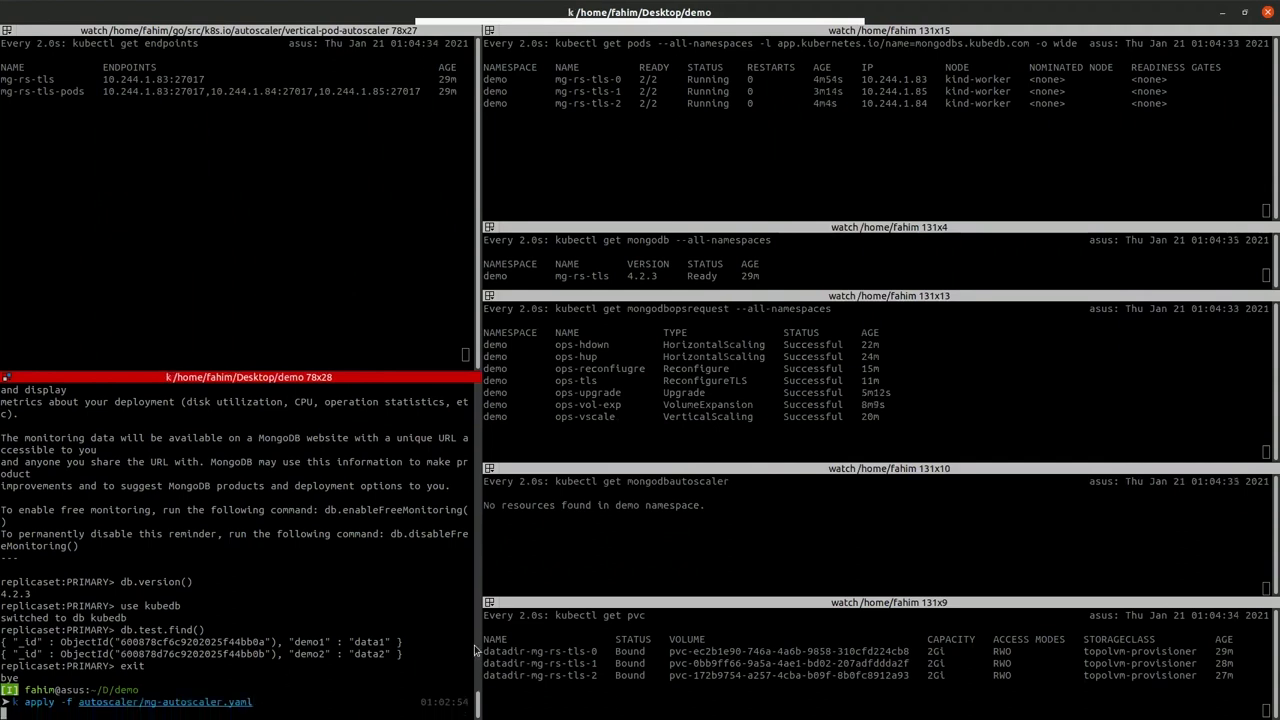
Create the mg-as MongoDBAutoscaler from its manifest with kubectl apply.
{"action": "key", "text": "Return"}
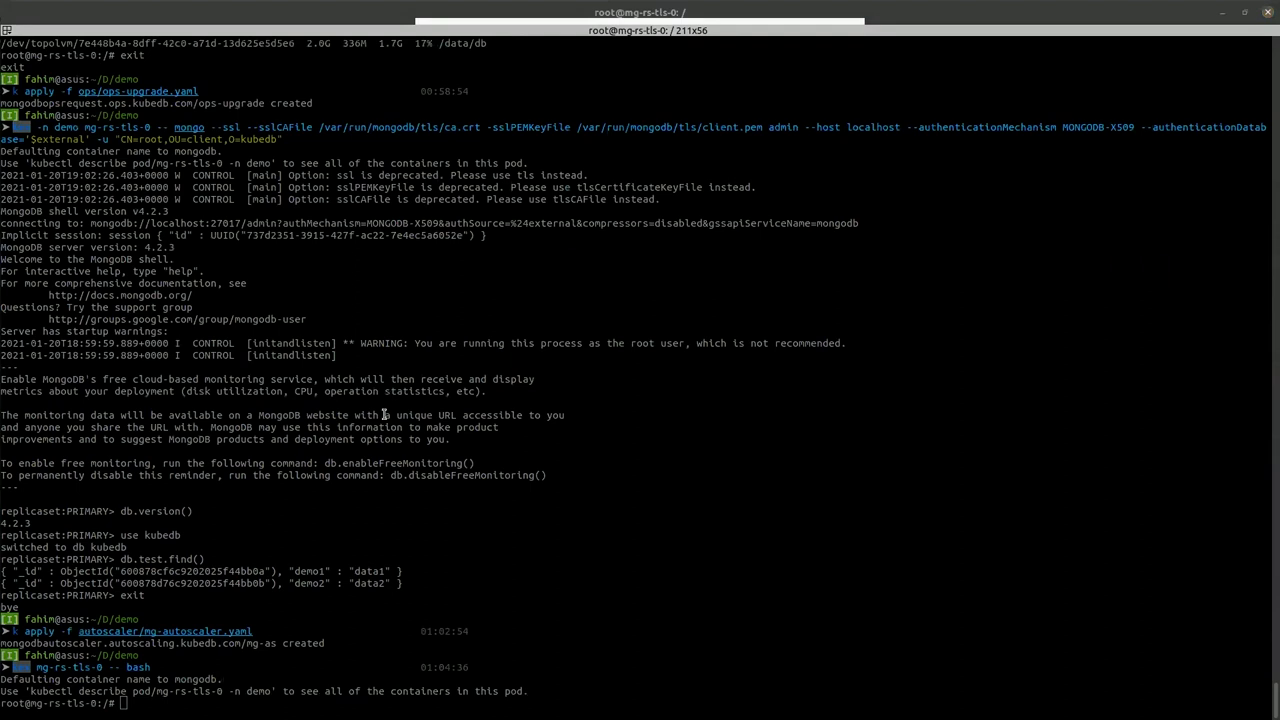
{"action": "mouse_move", "coordinate": [540, 630]}
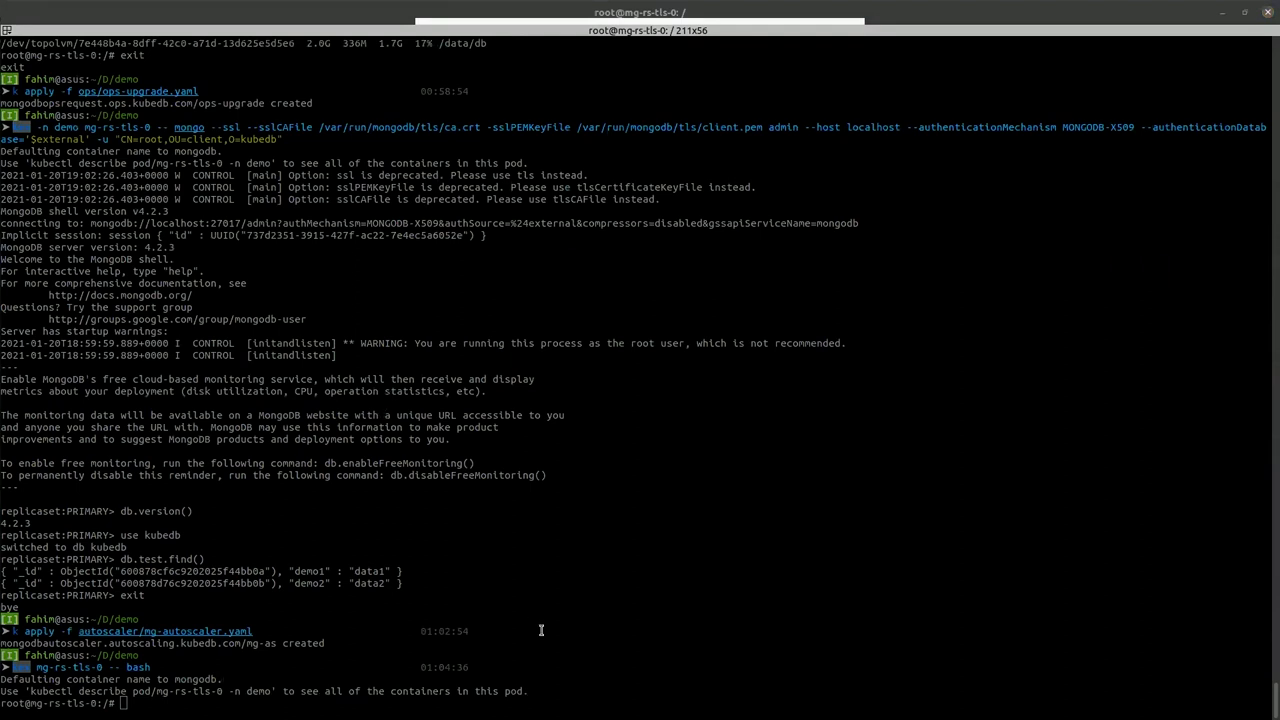
{"action": "mouse_move", "coordinate": [504, 638]}
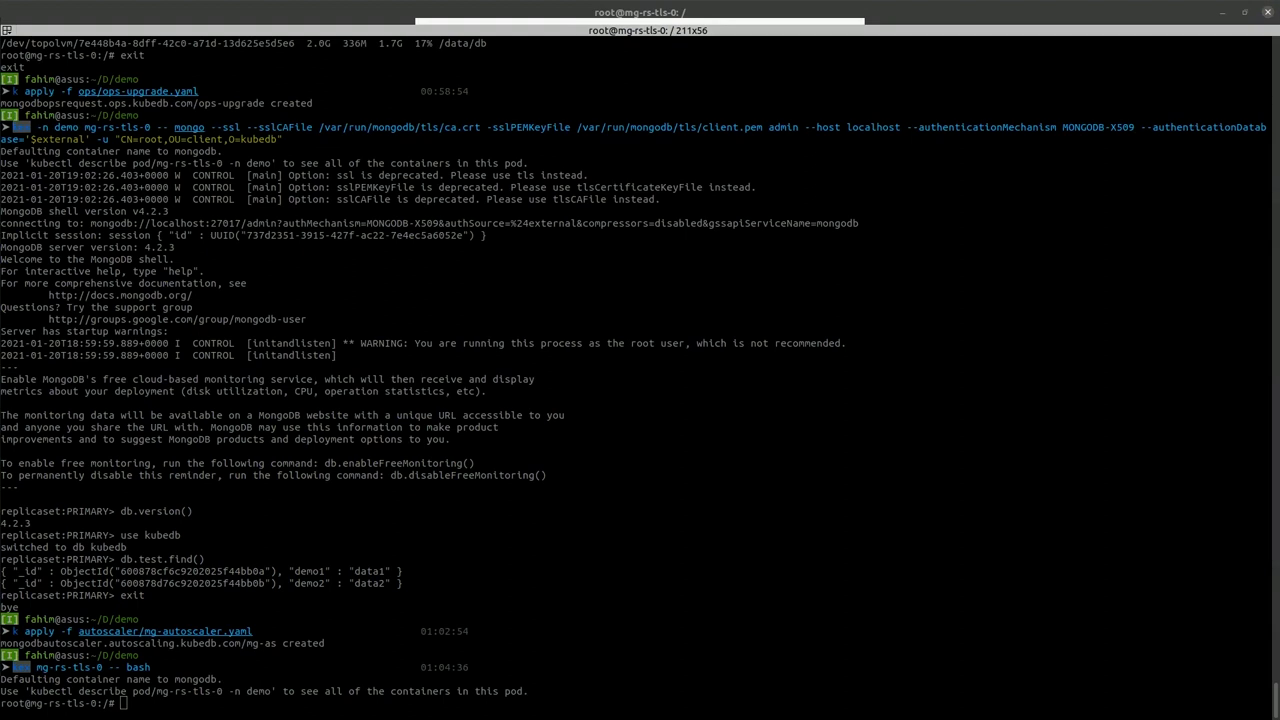
{"action": "mouse_move", "coordinate": [264, 520]}
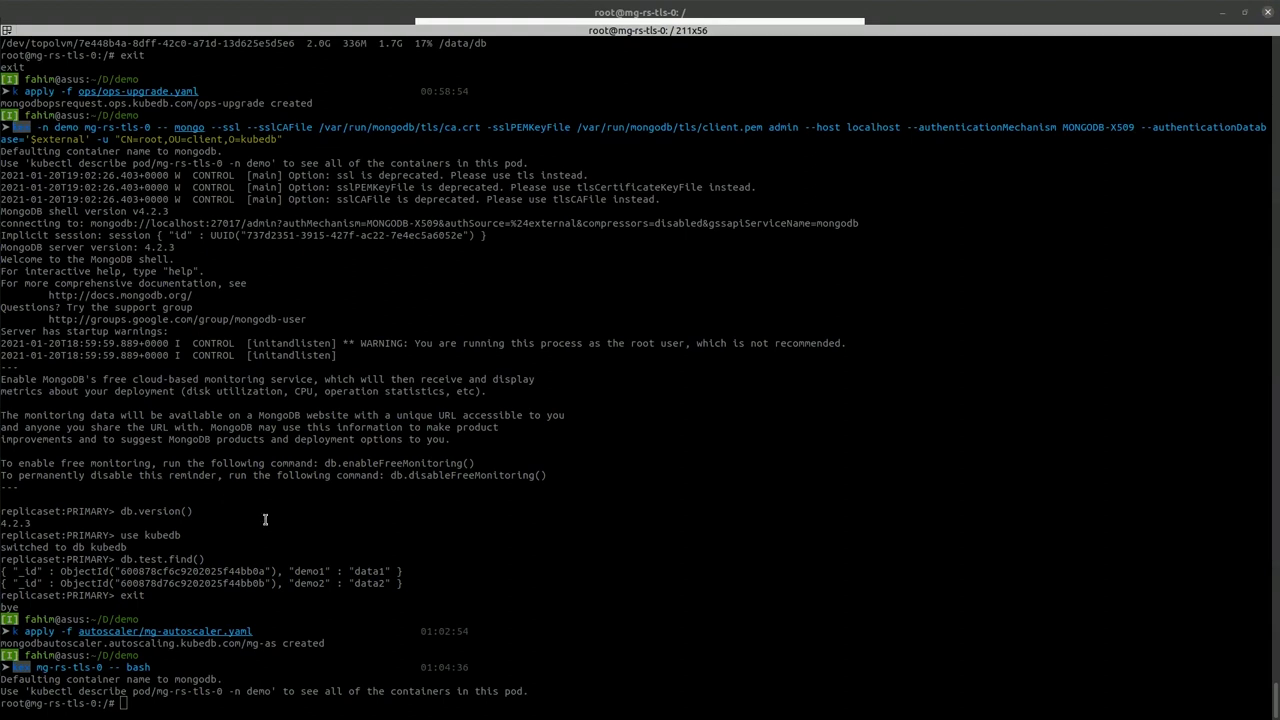
Compose a dd command writing zeros to /data/db/file.txt with count=1024 bs=1348576.
{"action": "type", "text": "dd if=/dev/zero of=/data/db/file.txt count=1024 bs=1348576"}
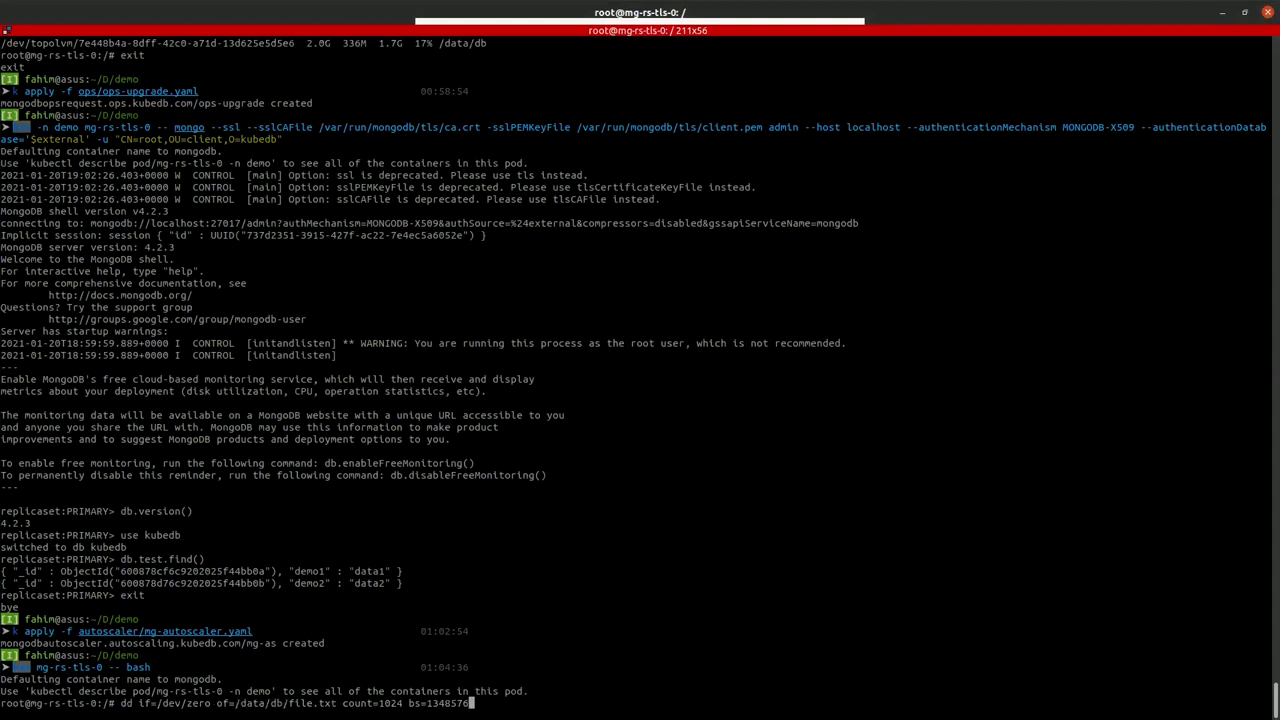
{"action": "mouse_move", "coordinate": [560, 636]}
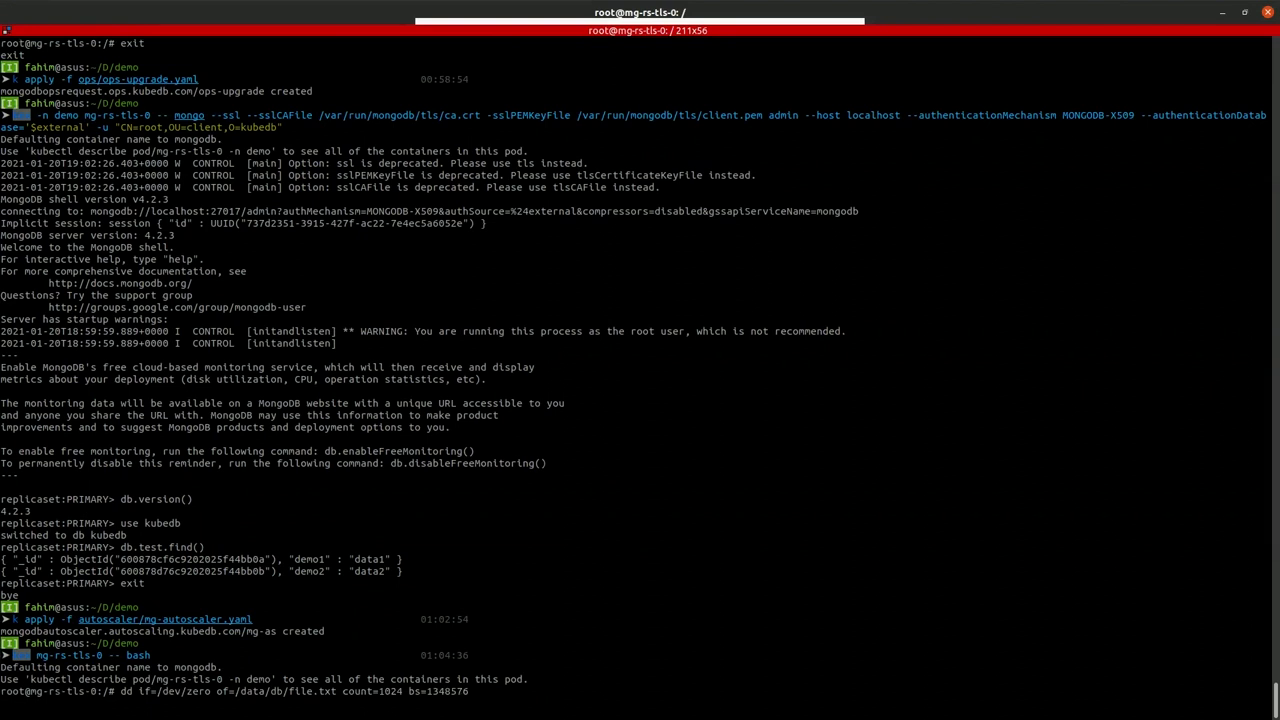
Run the dd write producing a 1.3 GiB file, then begin a df -h check of /data/db.
{"action": "key", "text": "Return"}
{"action": "type", "text": "df "}
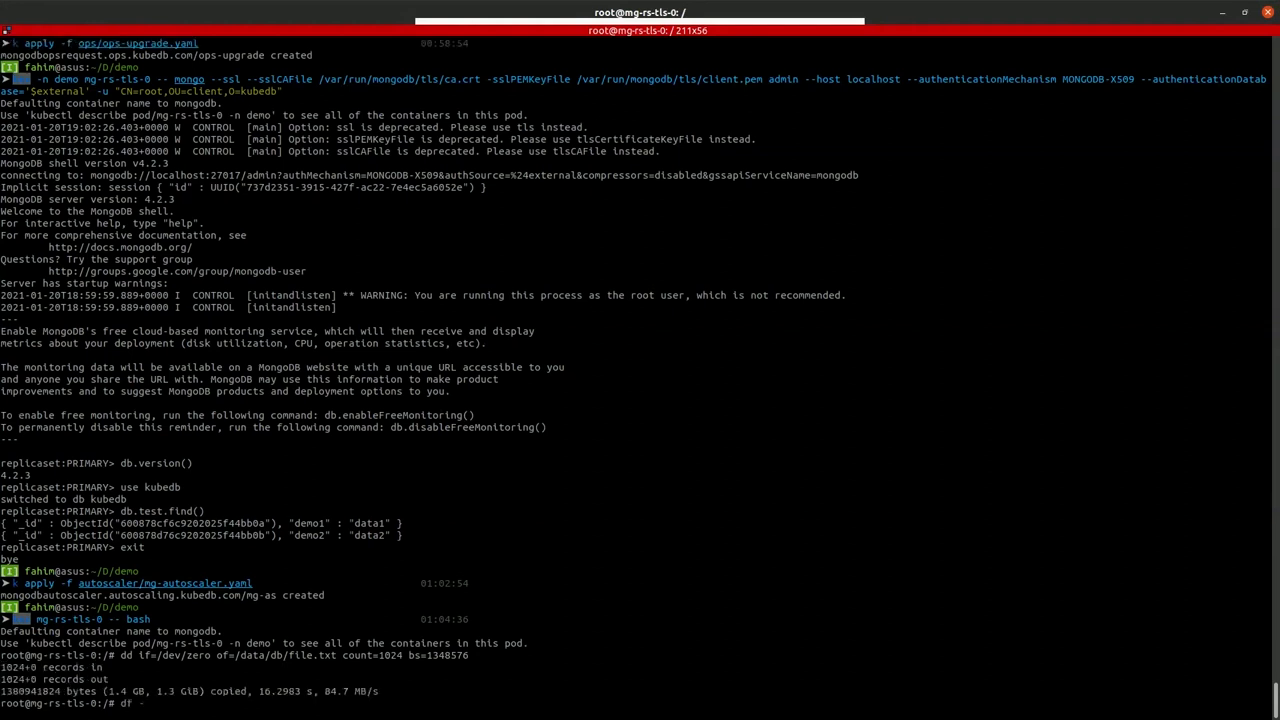
{"action": "type", "text": "-h /dat"}
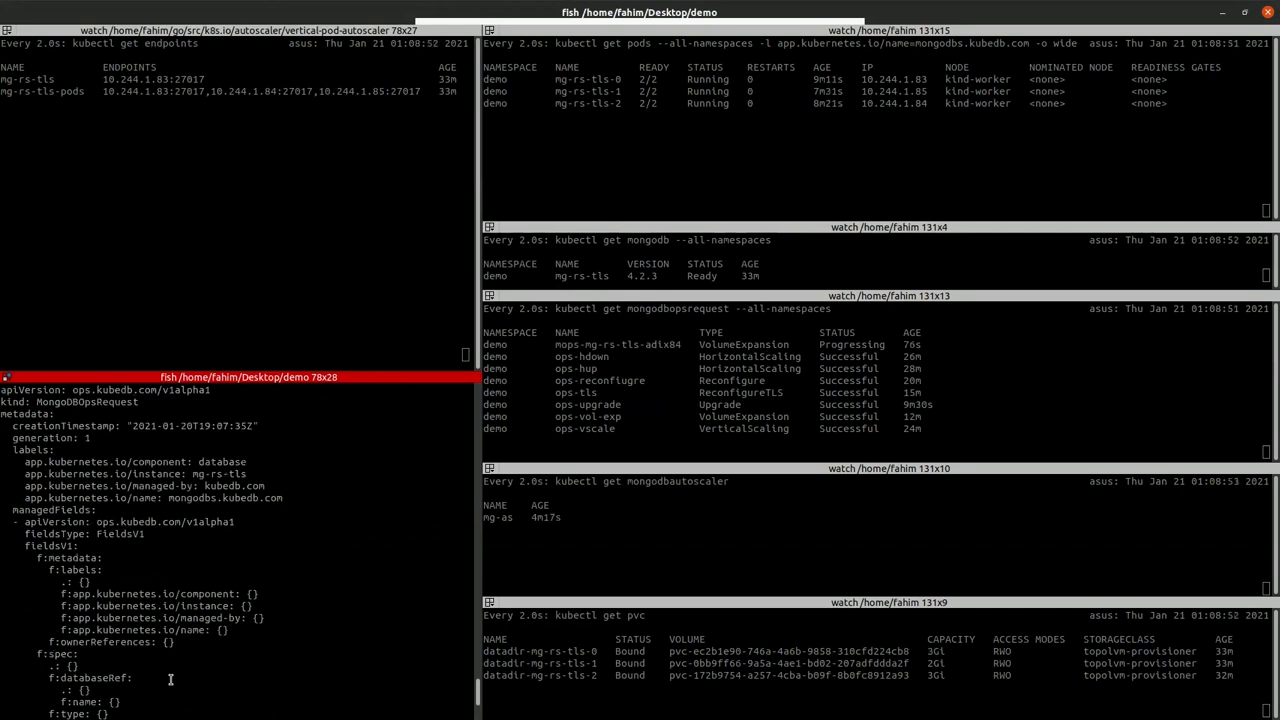
{"action": "scroll", "scroll_direction": "down", "scroll_amount": 3}
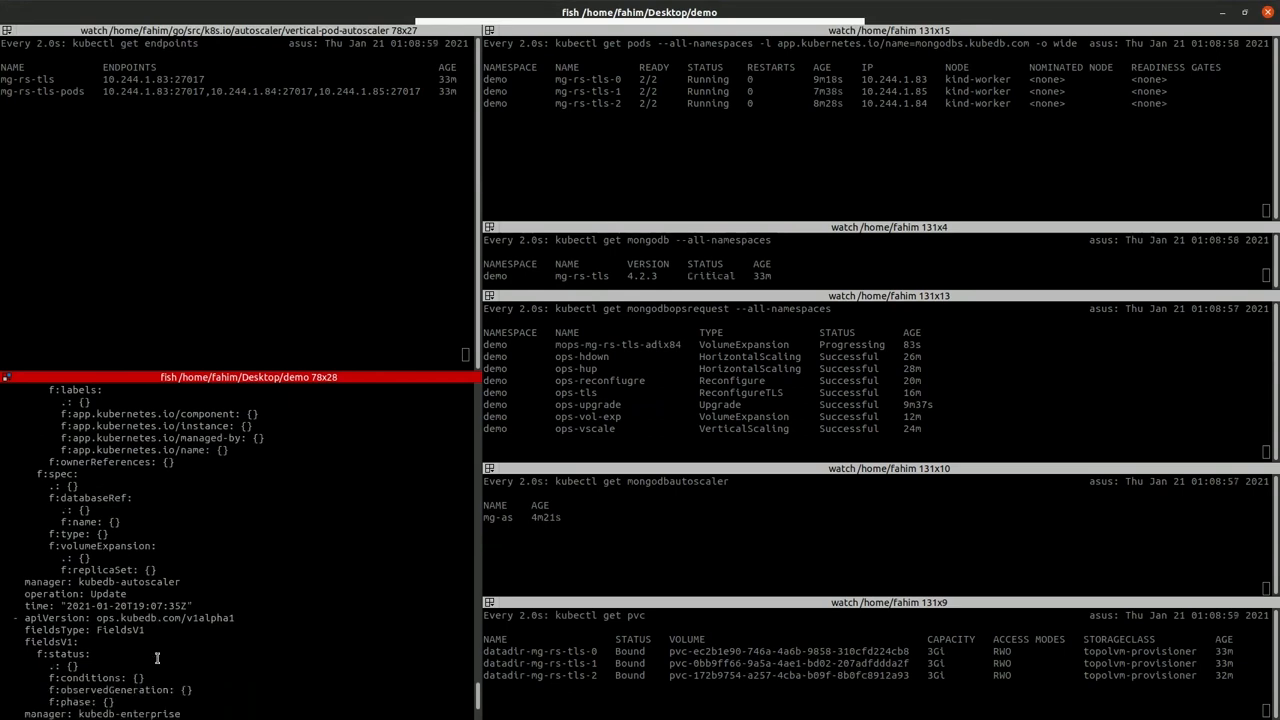
{"action": "scroll", "scroll_direction": "down", "scroll_amount": 3}
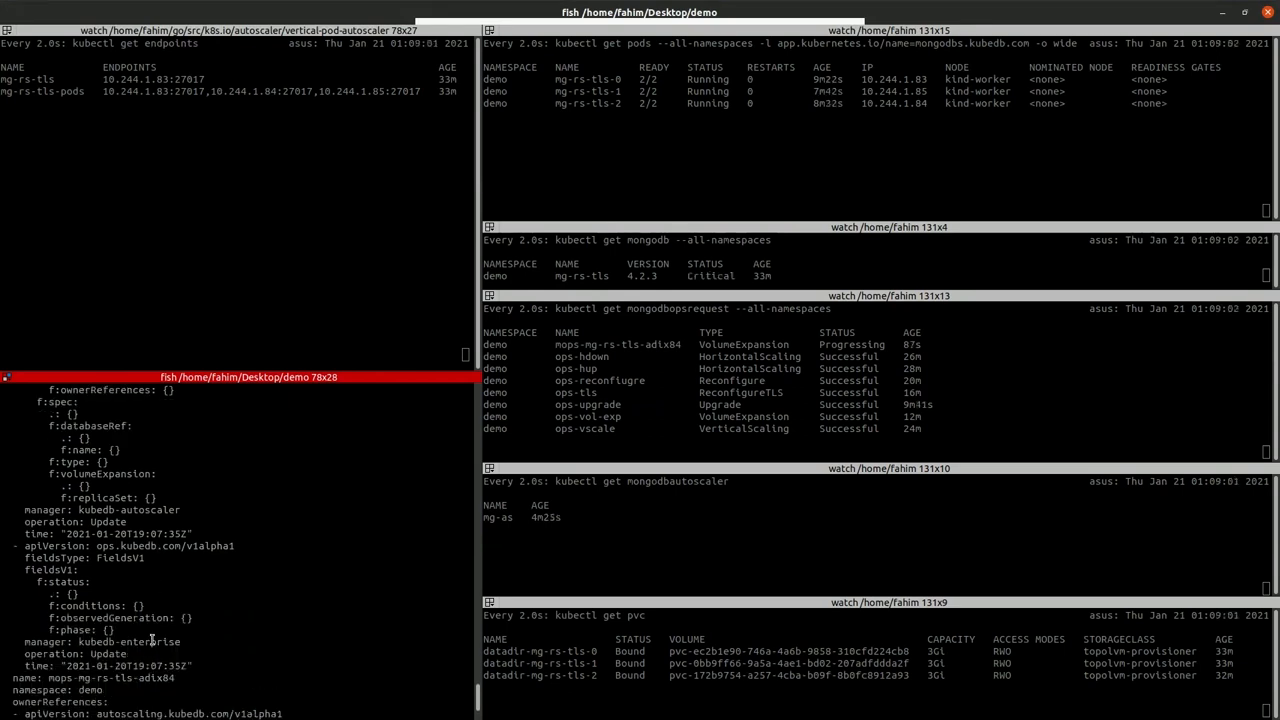
{"action": "scroll", "scroll_direction": "down", "scroll_amount": 3}
{"action": "type", "text": "df -h"}
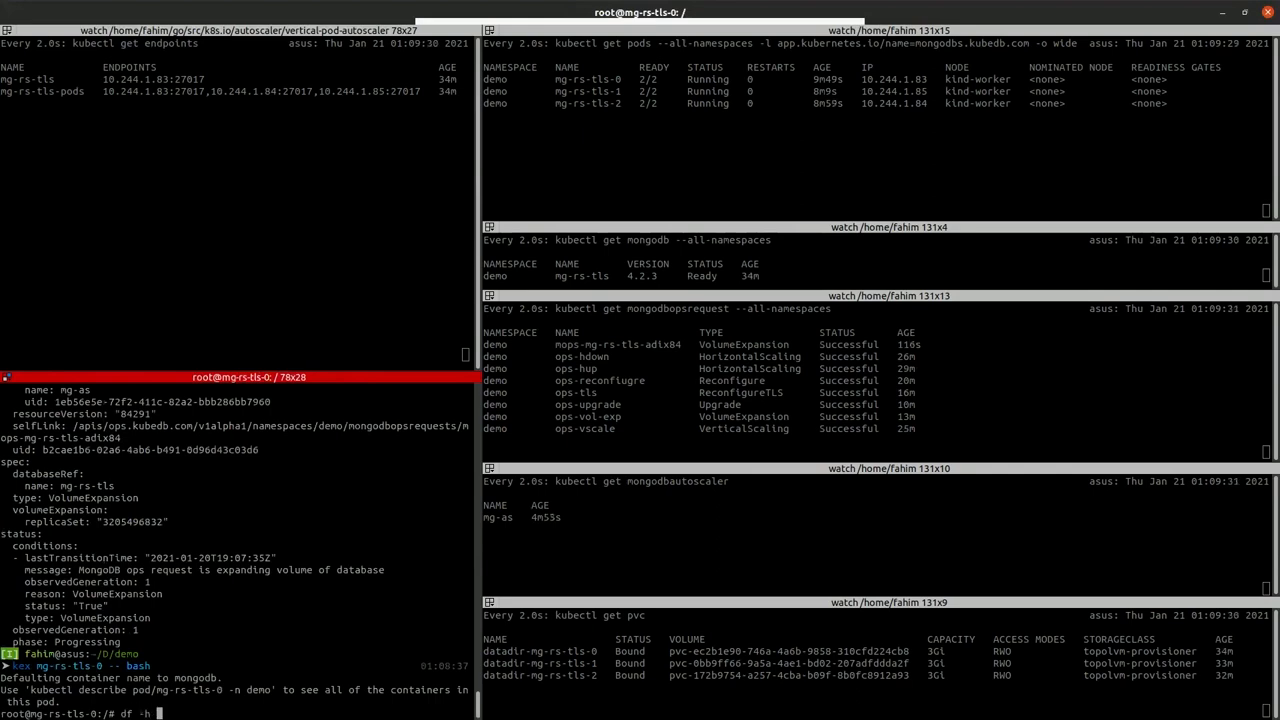
Run df -h /data/db in the pod and highlight the expanded volume's reported Size.
{"action": "type", "text": "/data/db"}
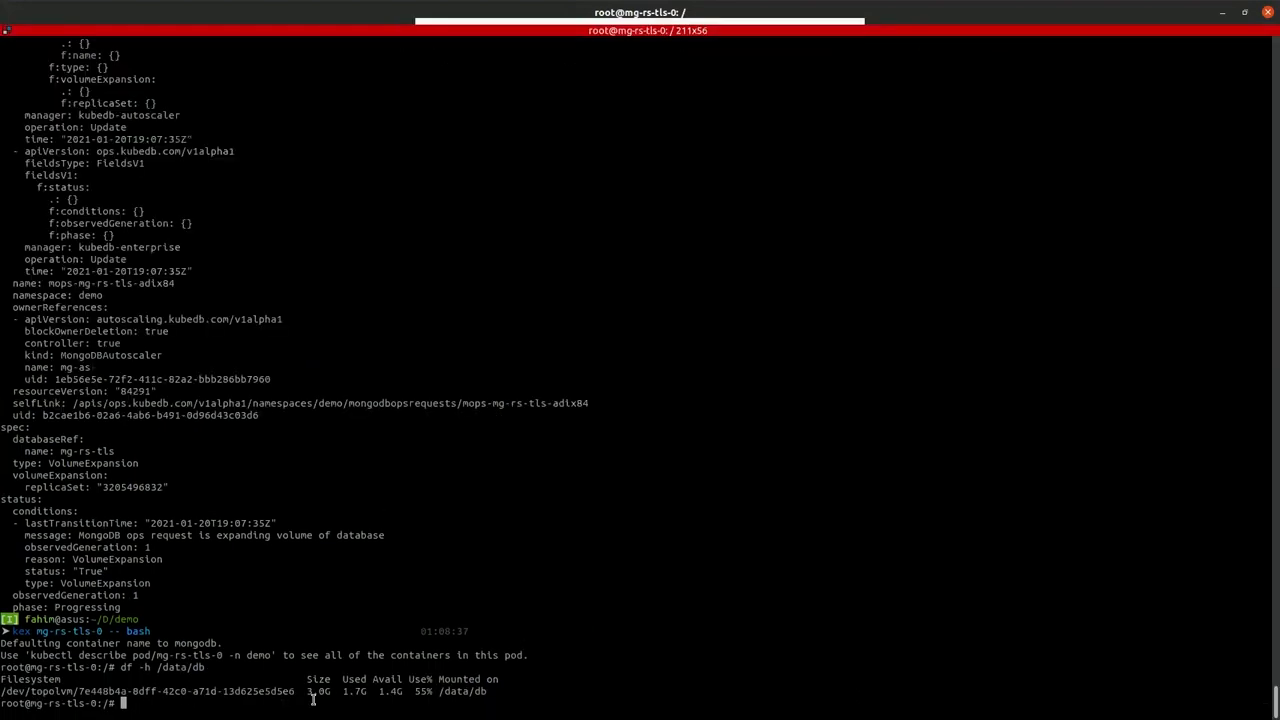
{"action": "double_click", "coordinate": [316, 692]}
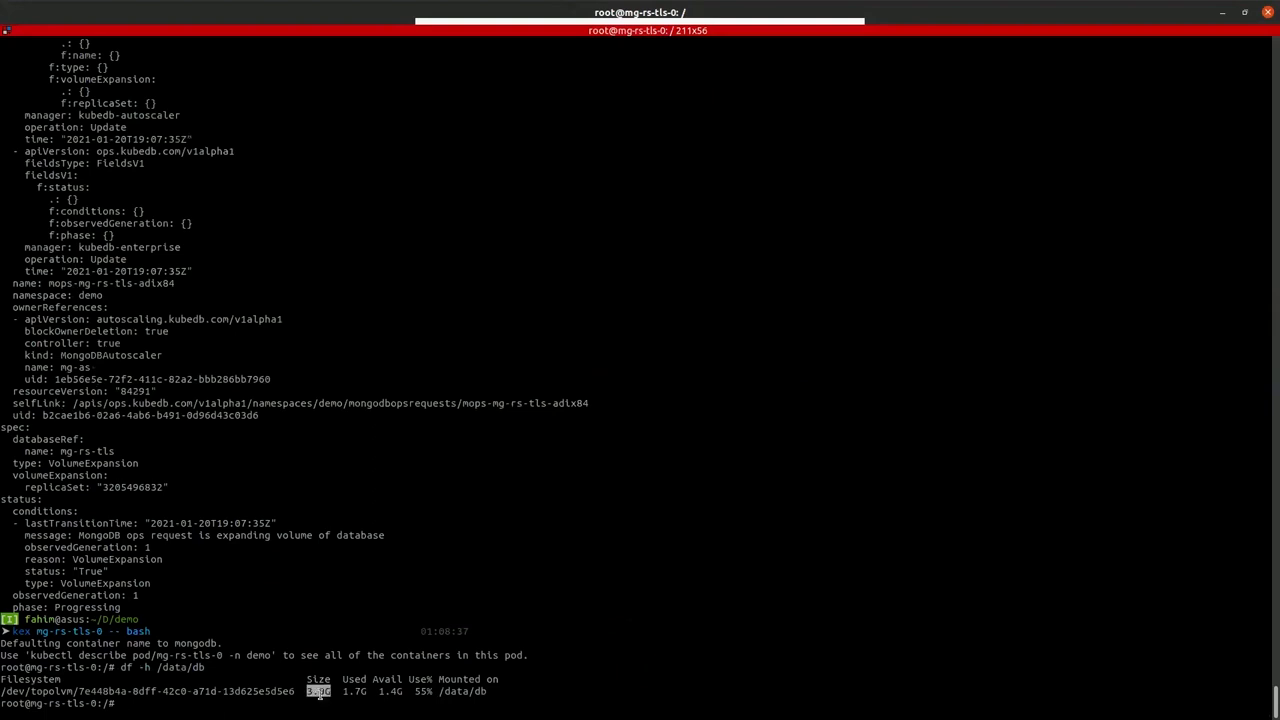